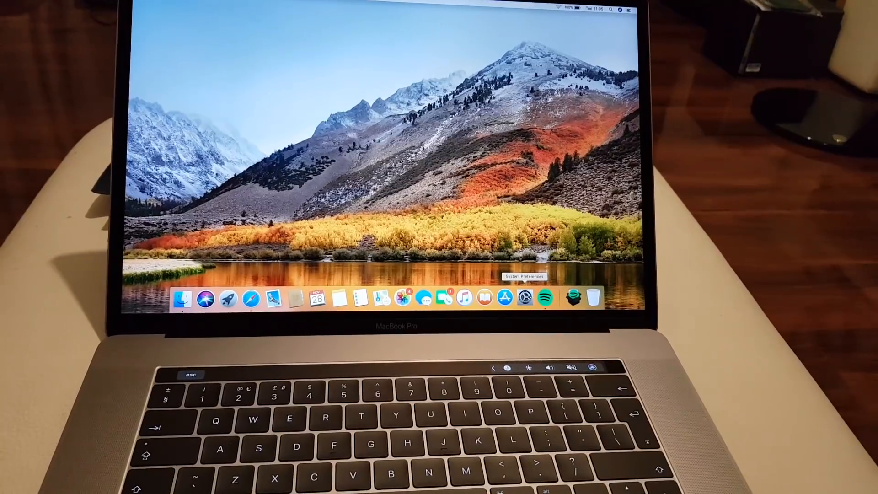
Step: Launch System Preferences from the Dock
left_click(524, 298)
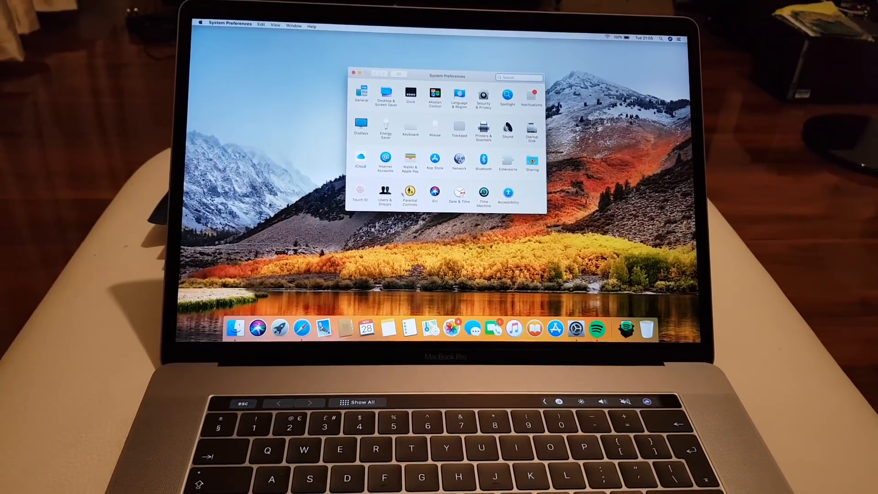
Step: Open Users & Groups and request unlock, with root as the user name
left_click(385, 193)
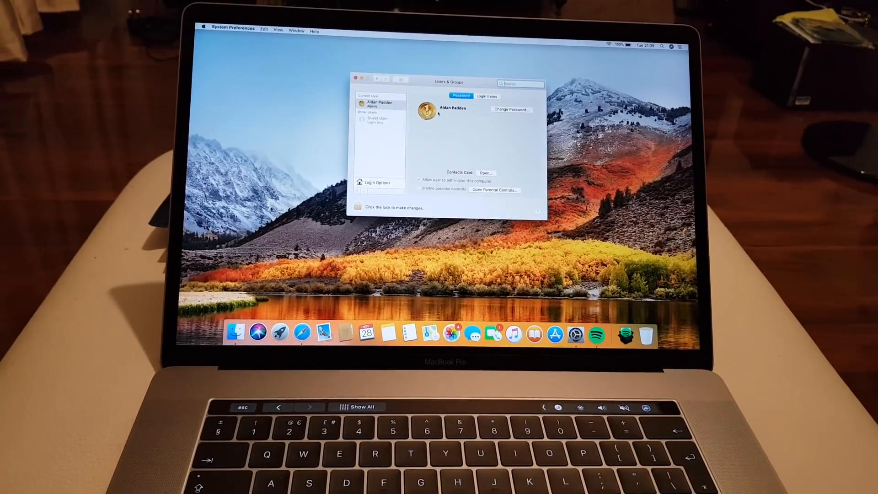
left_click(360, 208)
type("root")
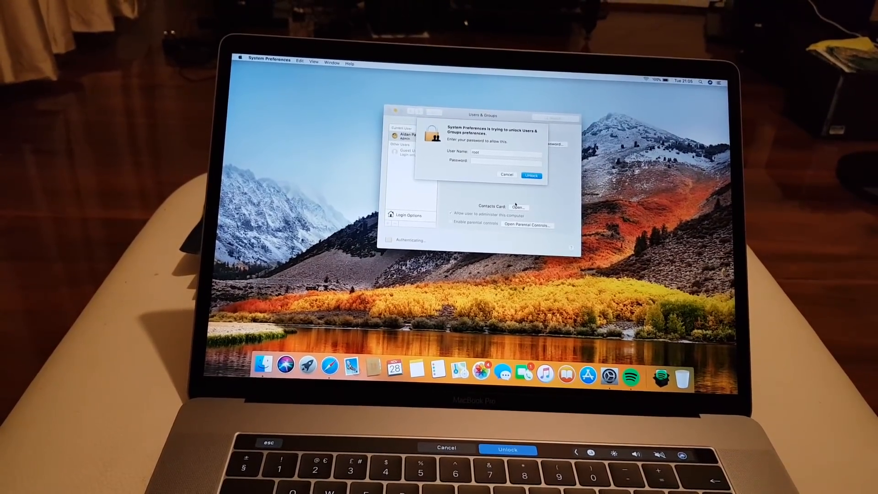
Step: Unlock Users & Groups as root with a blank password
left_click(531, 175)
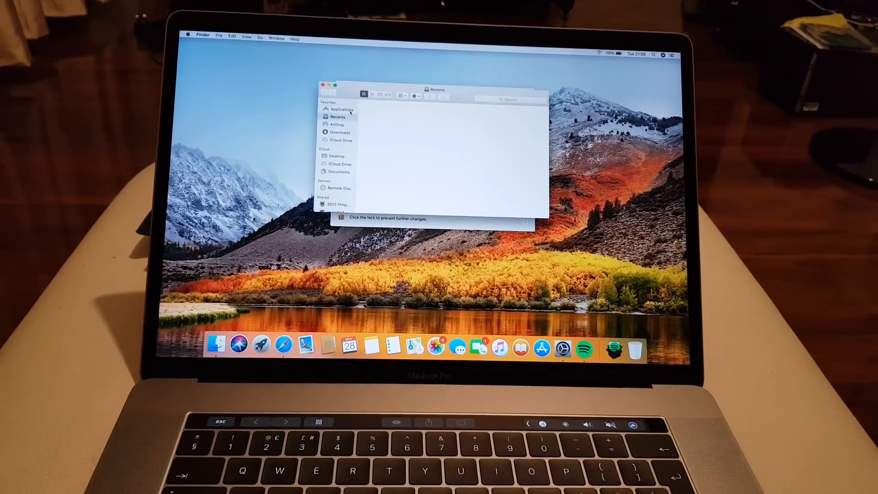
Step: Launch Terminal from Finder's Applications > Utilities folder
left_click(340, 110)
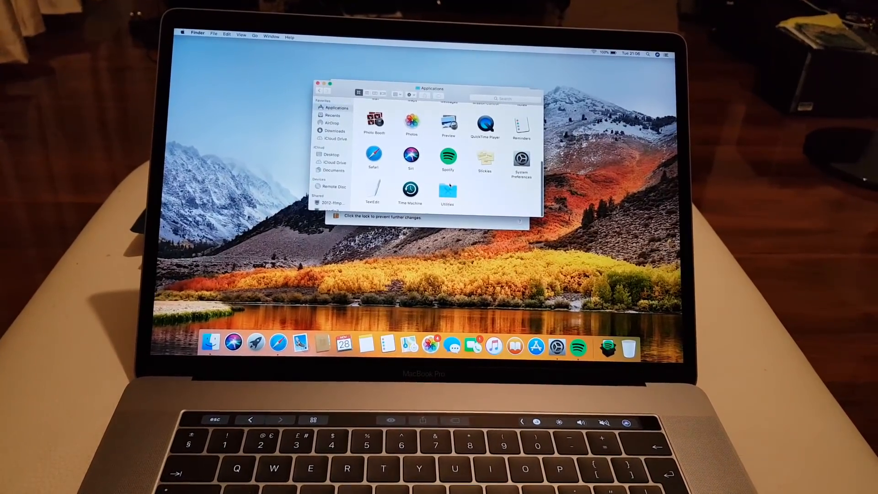
double_click(447, 192)
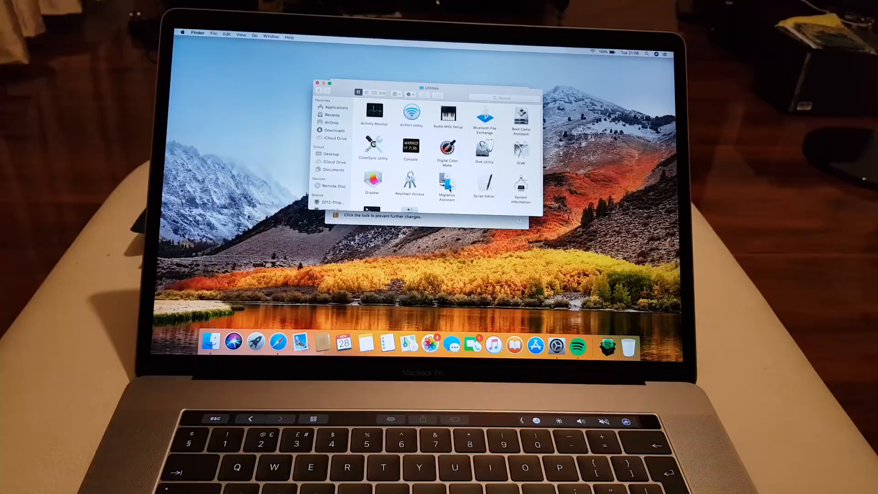
scroll("down", 3)
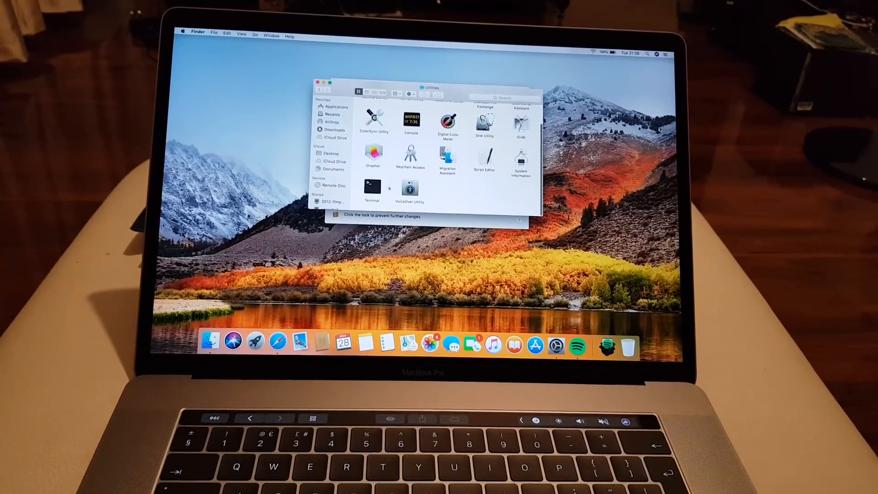
double_click(371, 189)
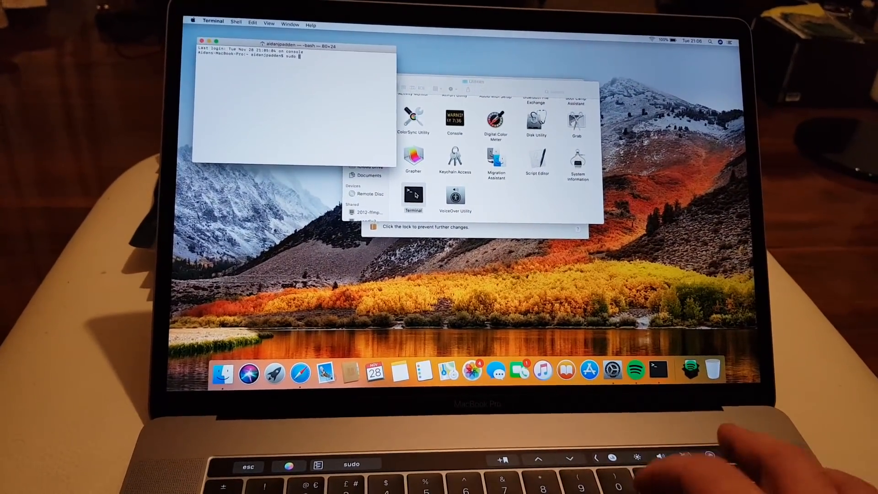
Step: Enter 'sudo passwd -u root' at the Terminal prompt without submitting it
type("passwd -u")
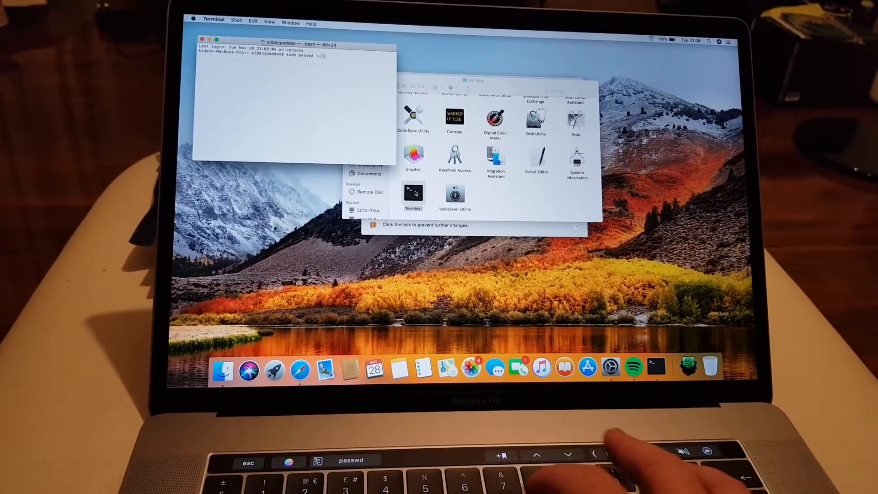
type("root")
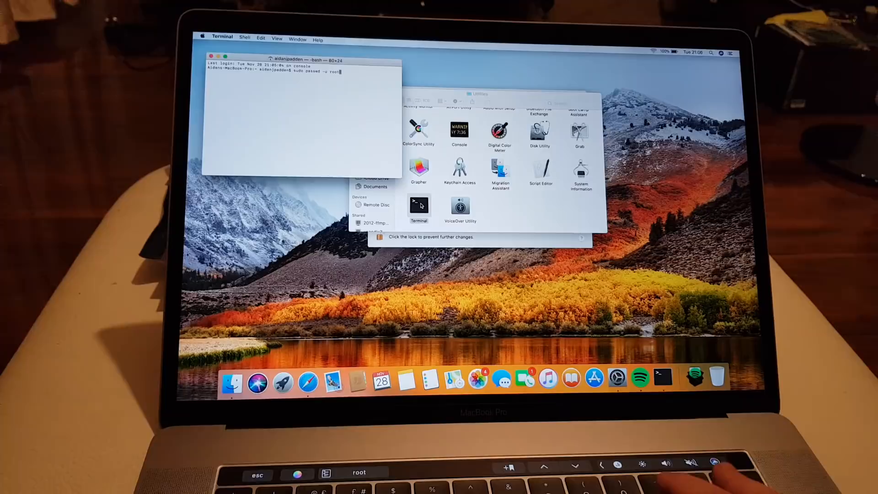